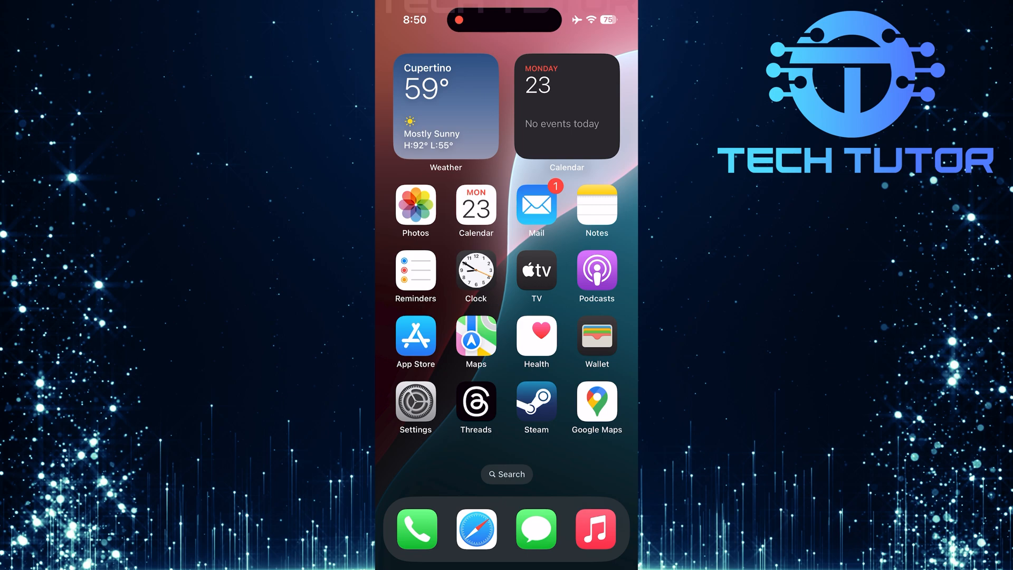
# Step: Launch Settings from the Home Screen and go into Accessibility
pyautogui.click(415, 401)
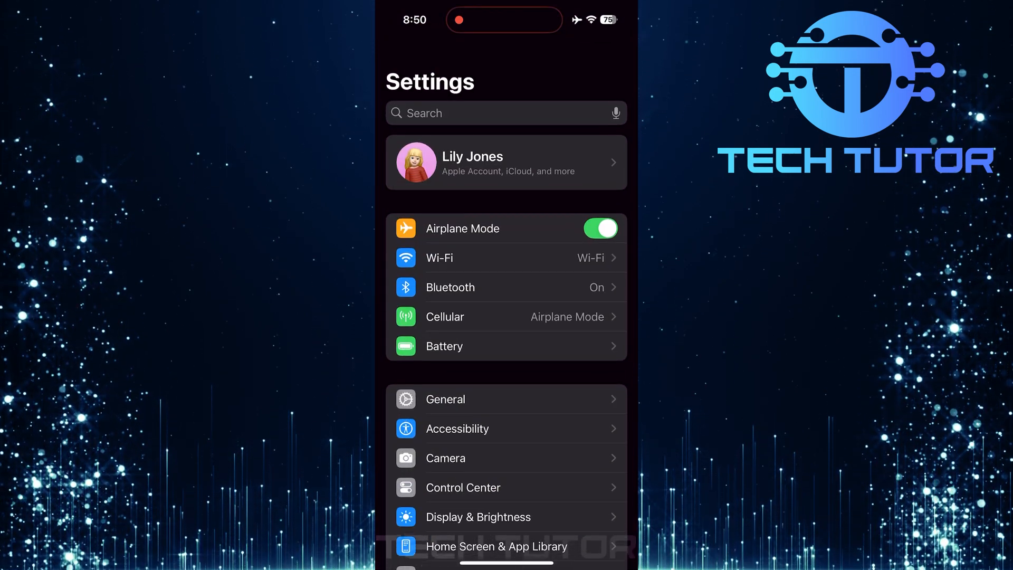
pyautogui.click(455, 428)
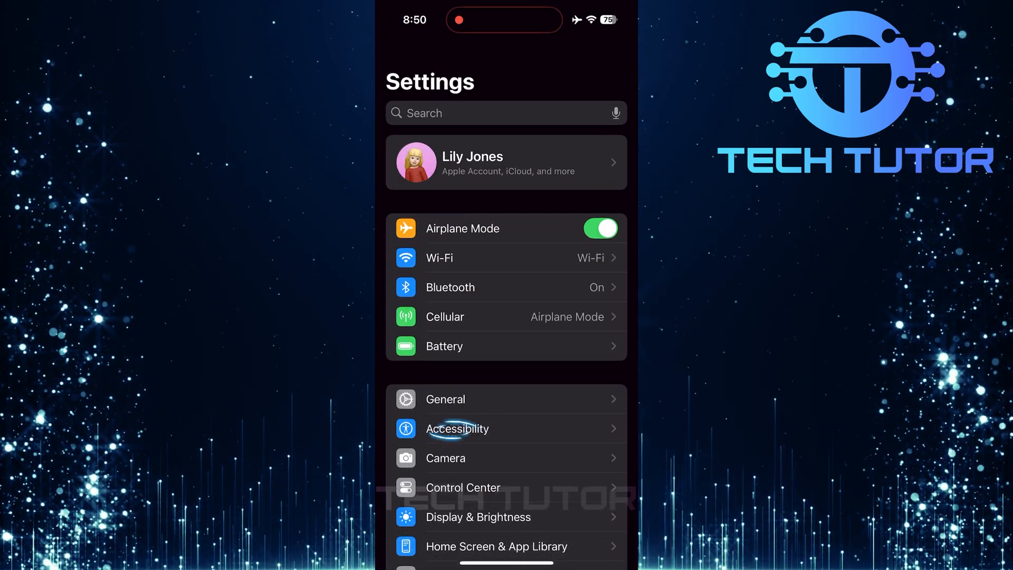
pyautogui.click(456, 428)
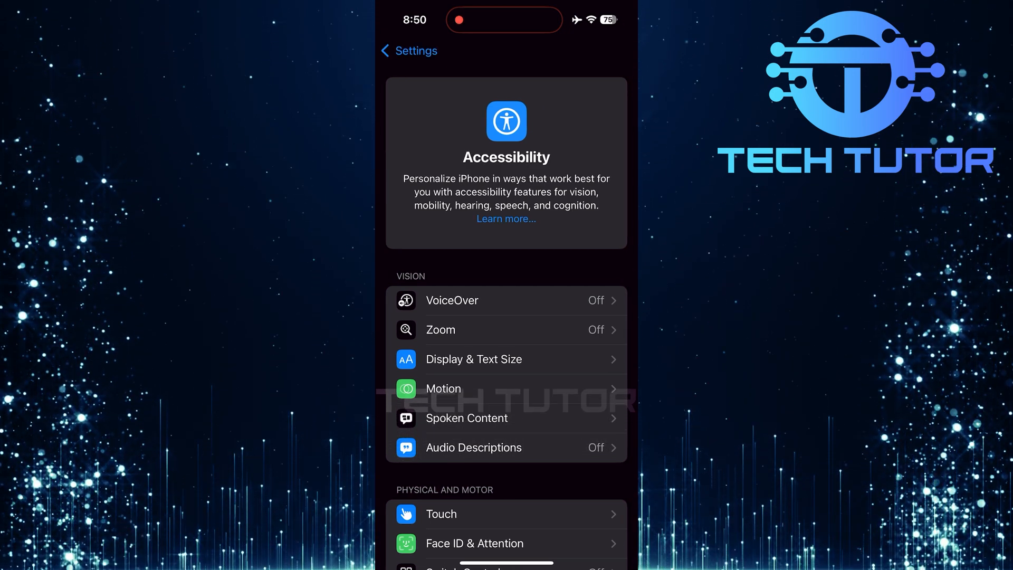
# Step: Scroll Accessibility down to Music Haptics and flip its toggle
pyautogui.scroll(-3)
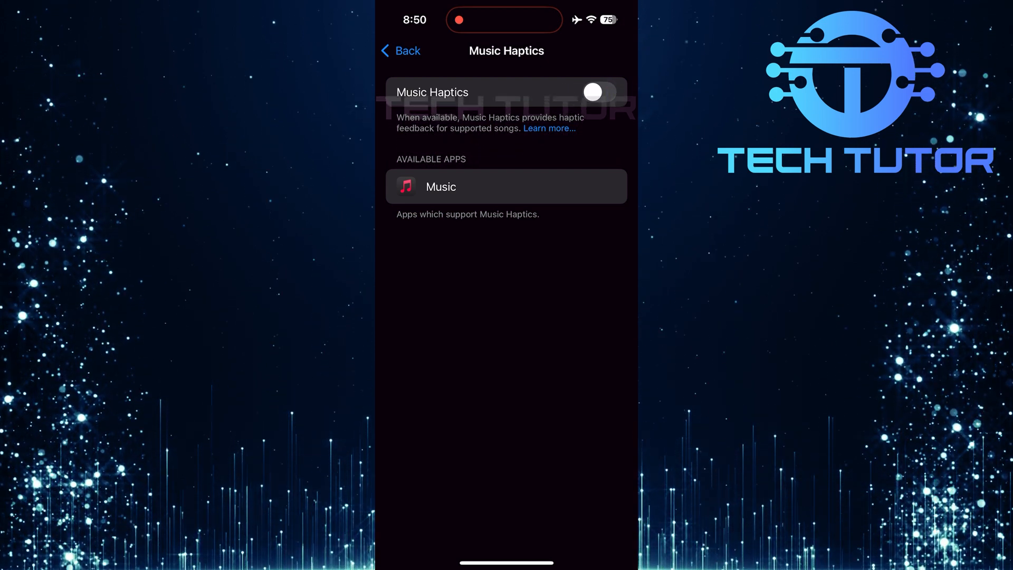
pyautogui.click(592, 92)
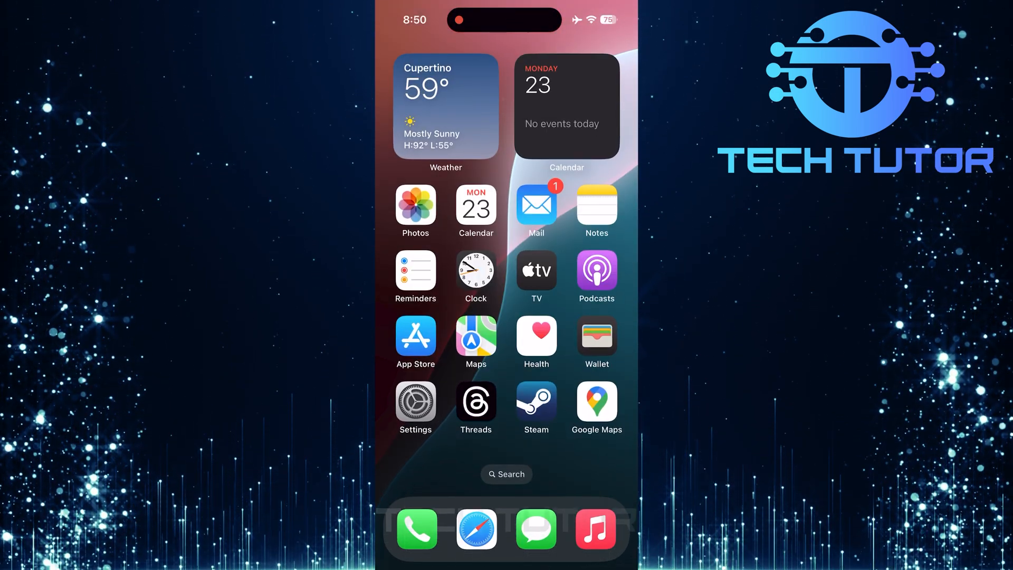
# Step: Return to the Home Screen and relaunch the Settings app
pyautogui.click(594, 529)
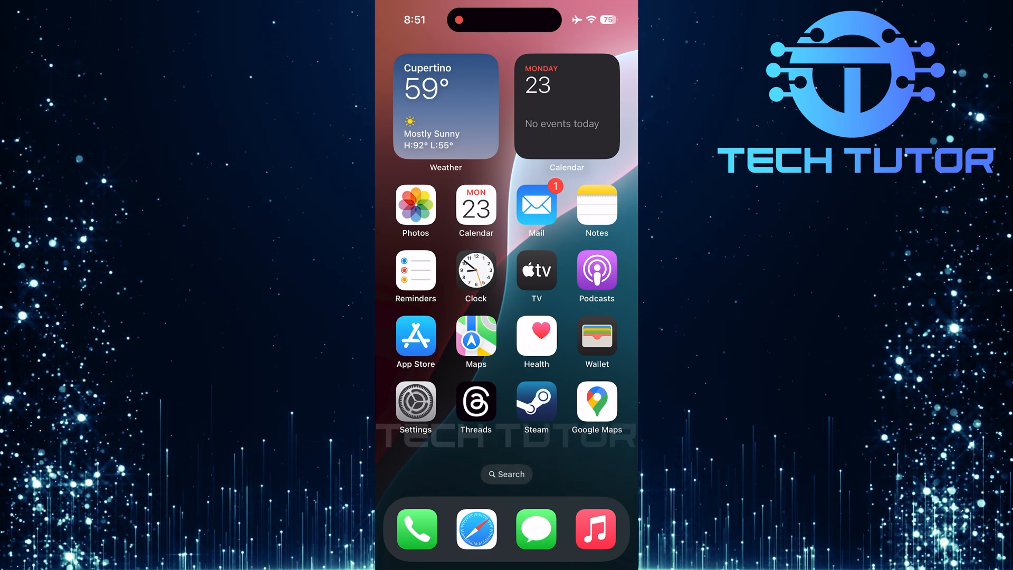
pyautogui.click(414, 400)
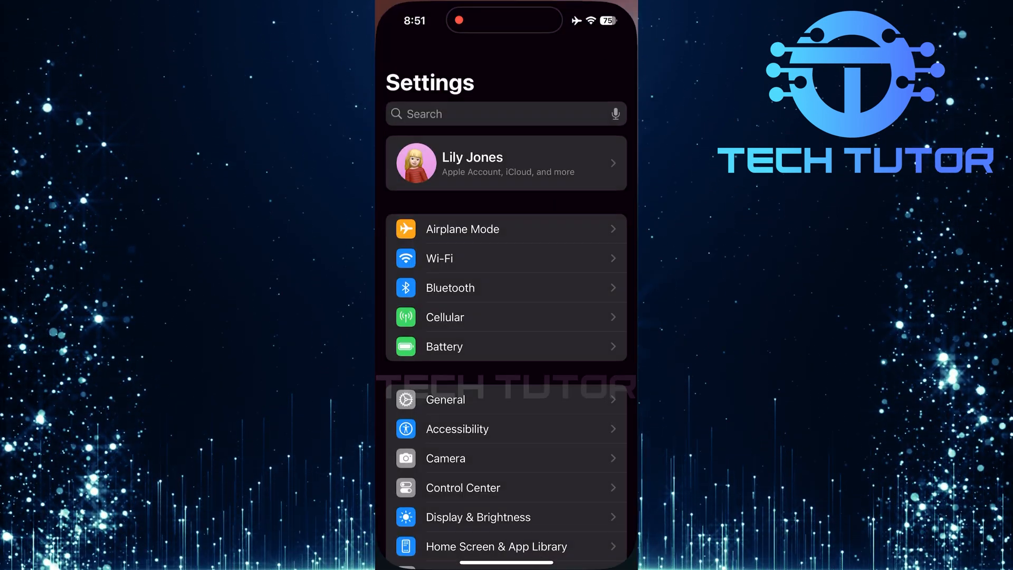
# Step: Enter General and reach its bottom options, Transfer or Reset iPhone and Shut Down
pyautogui.click(444, 399)
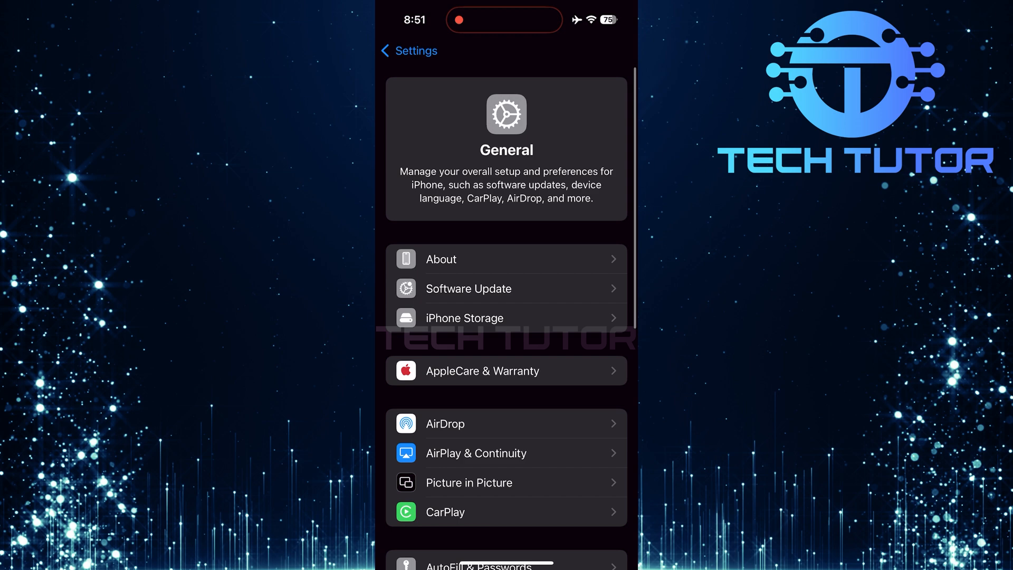
pyautogui.click(467, 288)
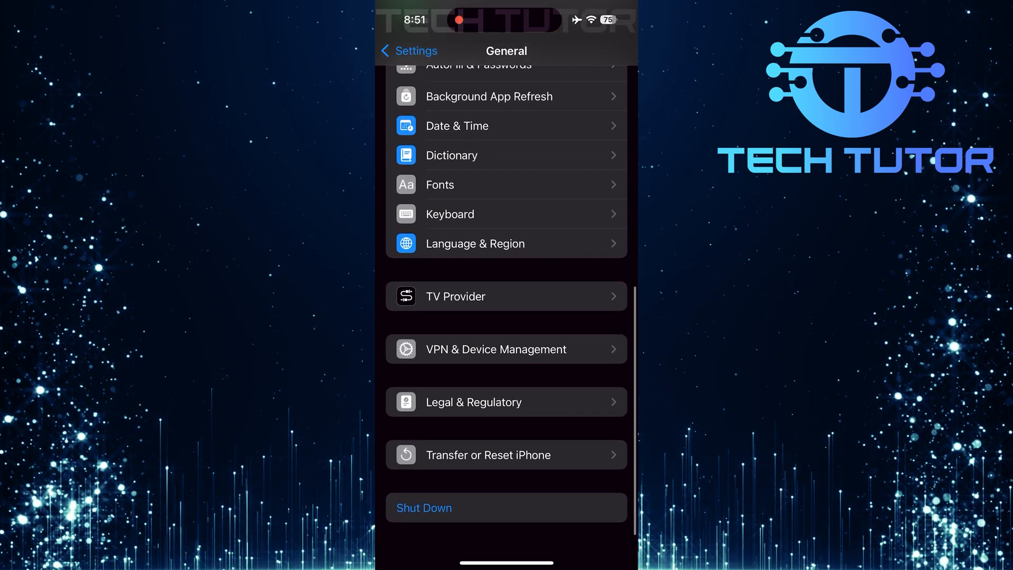
# Step: Open Transfer or Reset iPhone and bring up its Reset choices
pyautogui.click(489, 455)
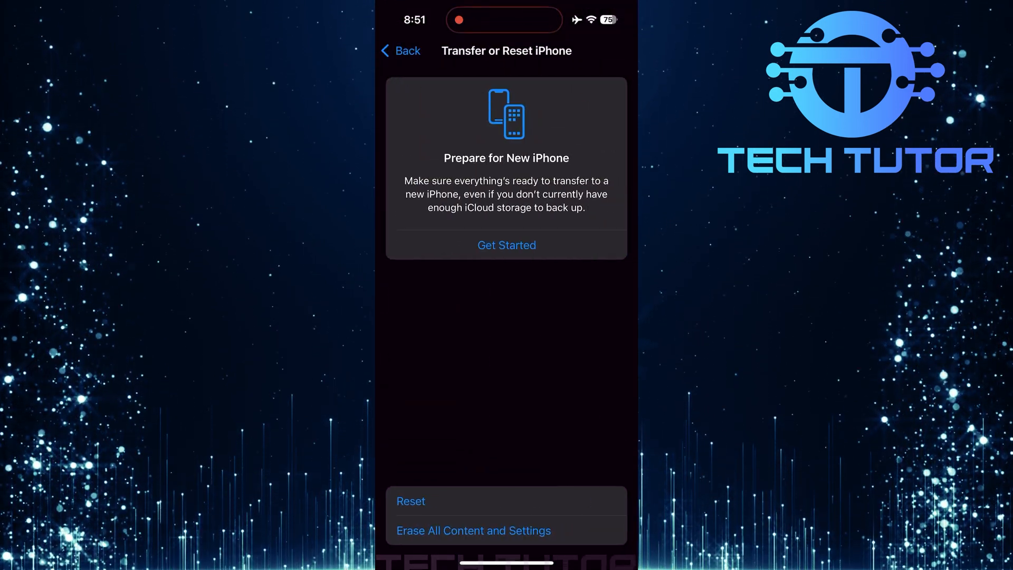
pyautogui.click(411, 501)
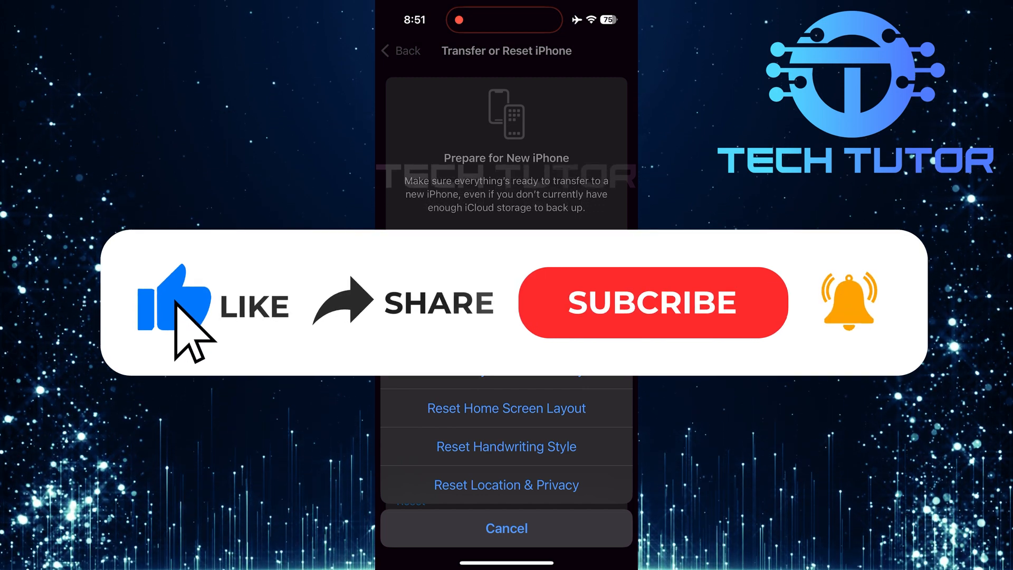
pyautogui.moveTo(500, 333)
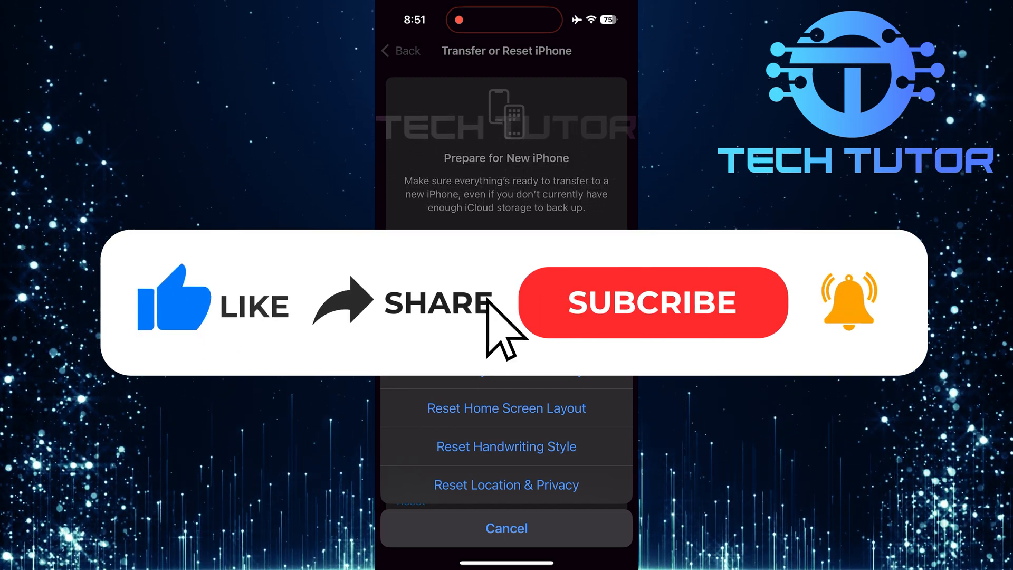
# Step: Keep the Reset sheet showing Reset Home Screen Layout and Location & Privacy
pyautogui.click(652, 301)
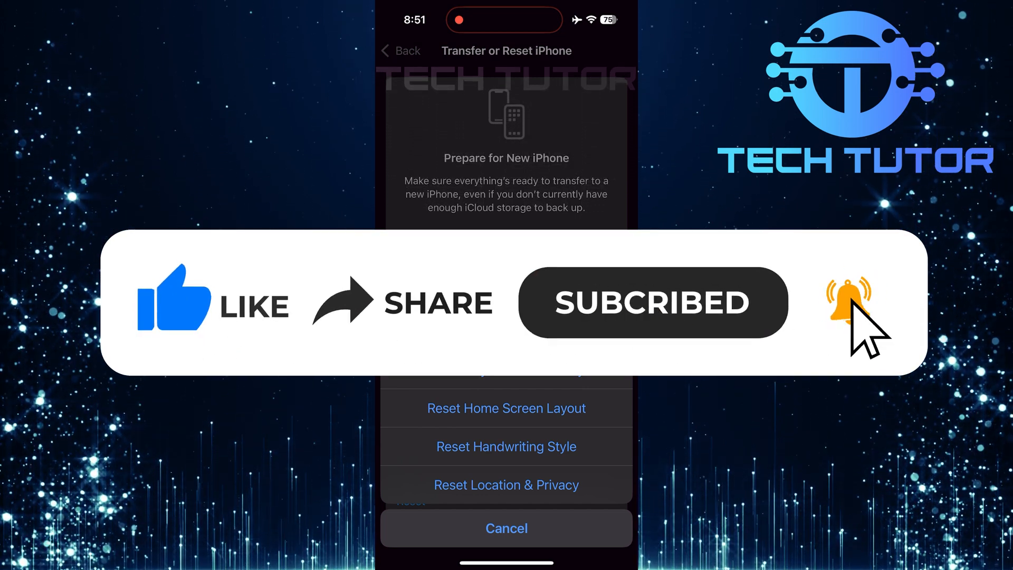